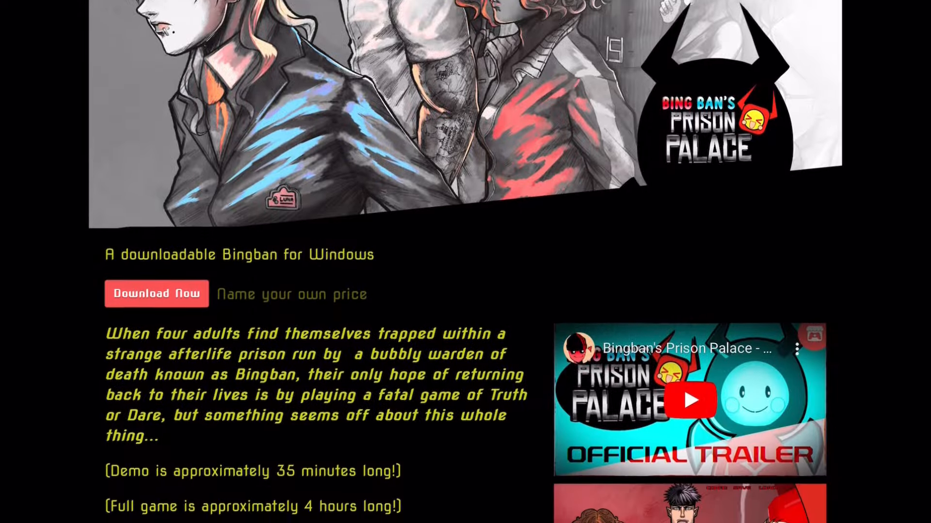
scroll(down, 3)
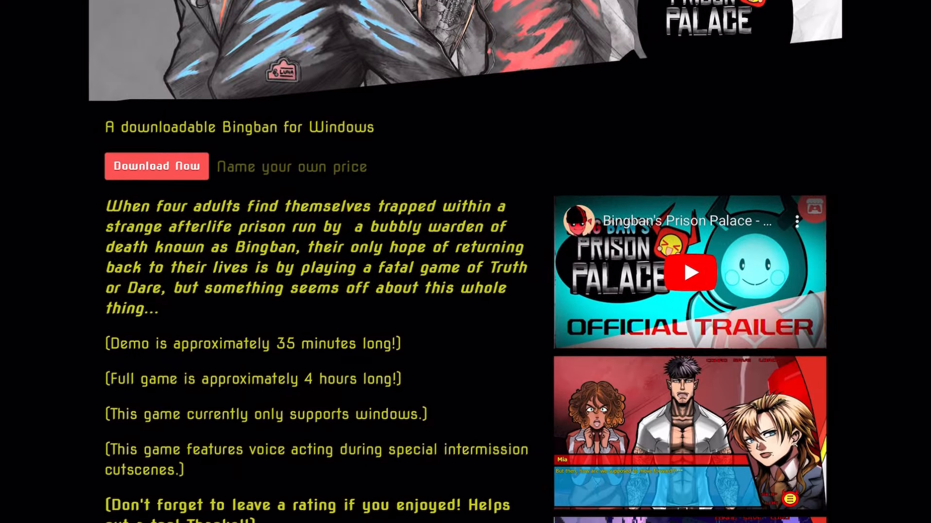
scroll(down, 3)
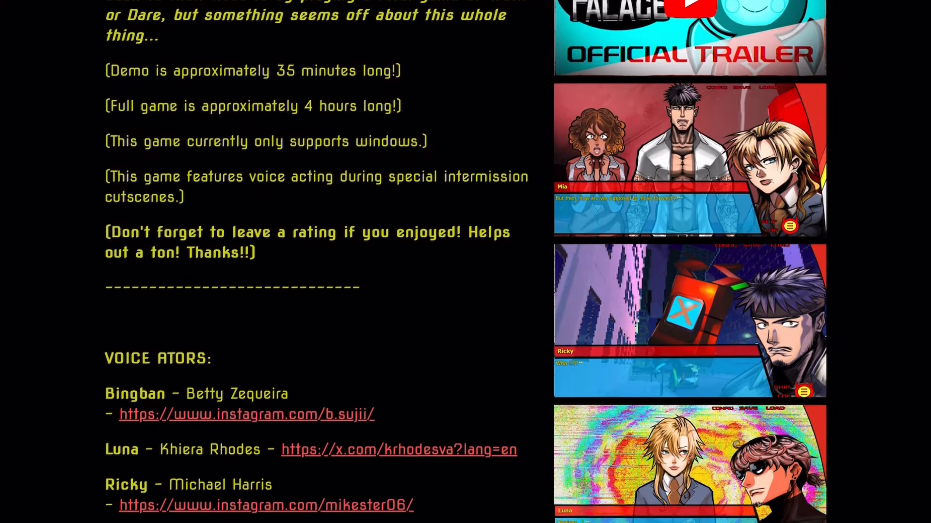
scroll(down, 3)
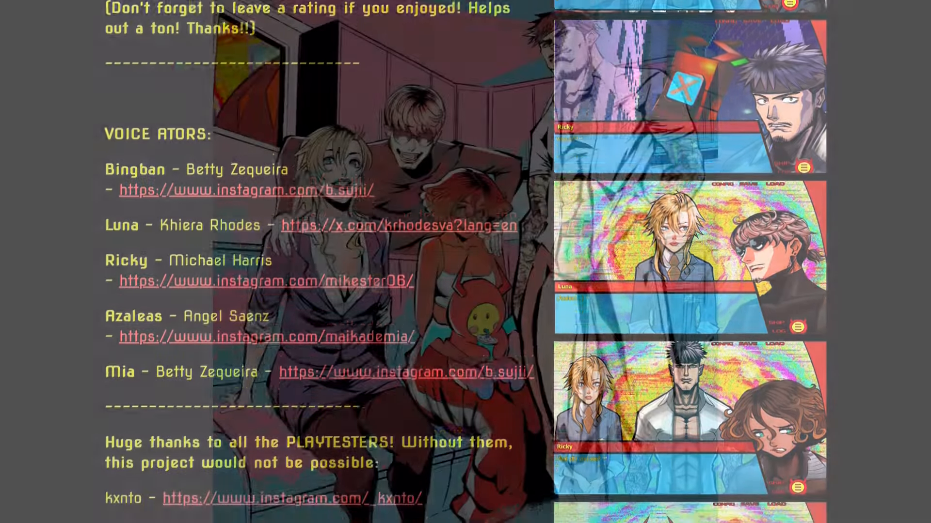